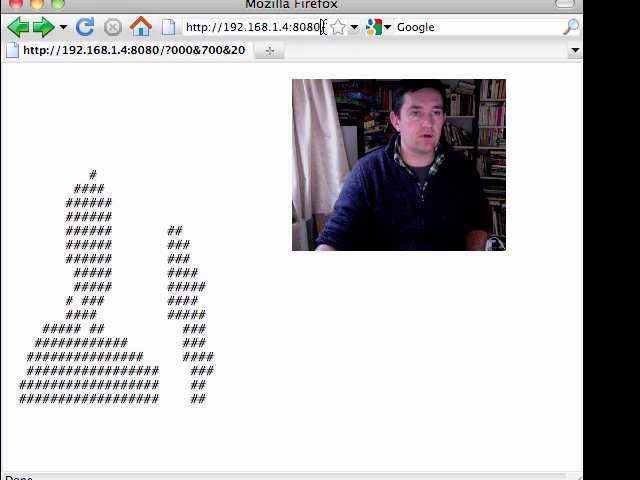
Load the Kinect server's 'close' page showing nearest-pixel coordinates 270,270,595.
click(356, 28)
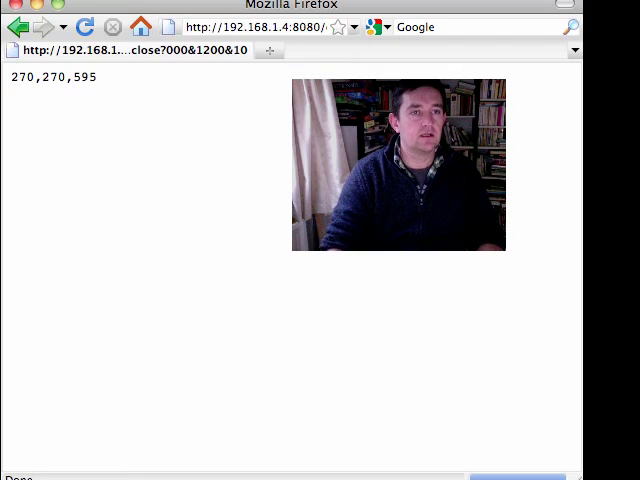
mouse_move(88, 26)
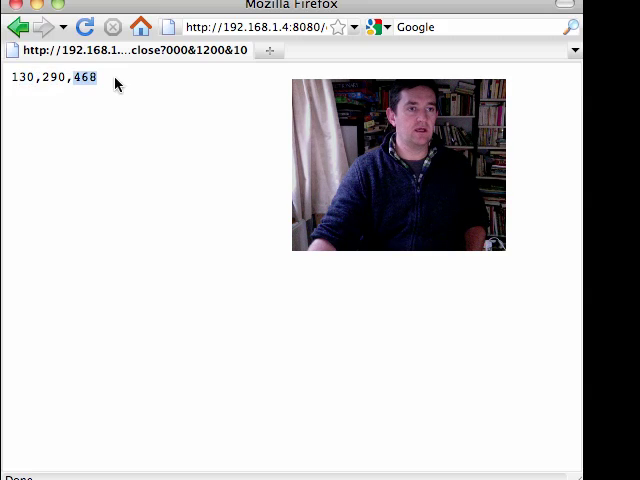
mouse_move(90, 28)
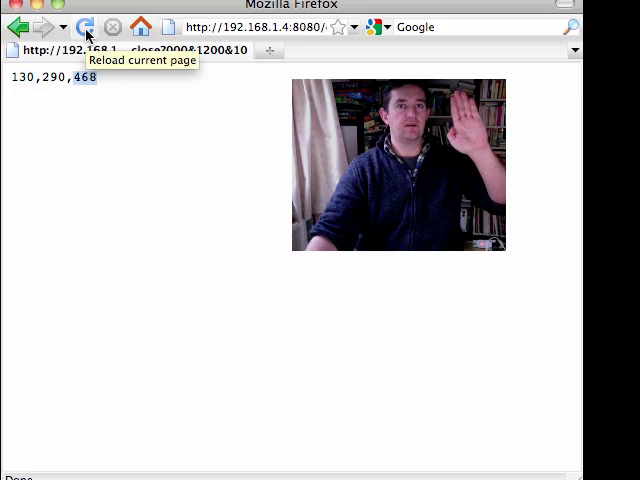
Reload the nearest-pixel page while moving the hand, getting changing readings like 80,475,625.
click(86, 28)
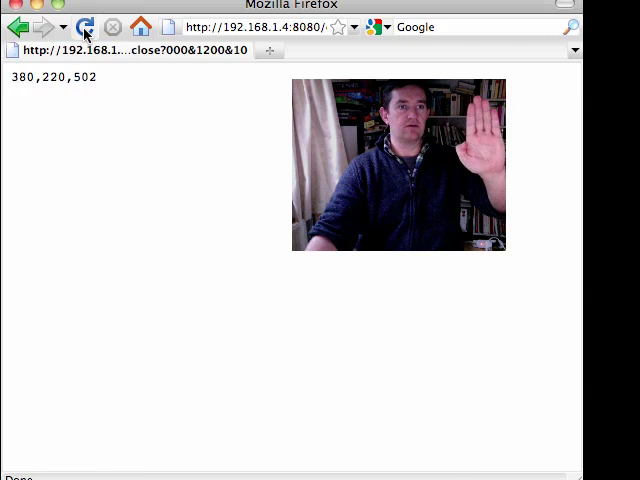
click(88, 28)
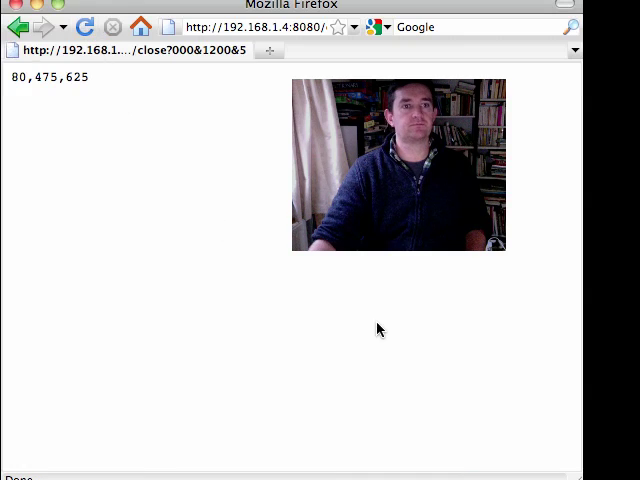
mouse_move(216, 154)
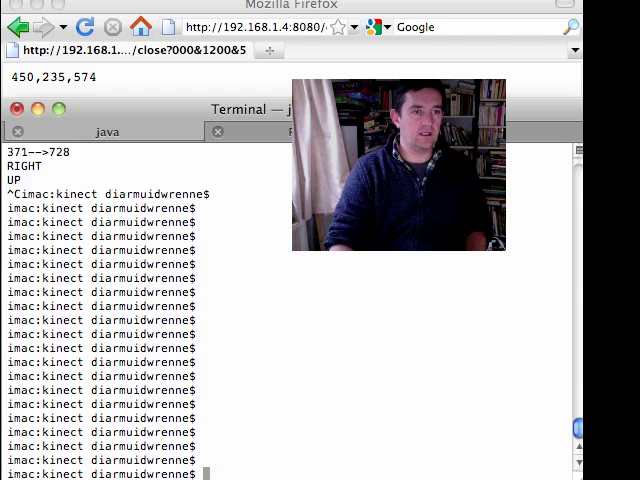
Enter 'java RobotExp' at the Terminal prompt to launch the robot program.
text(java RobotExp)
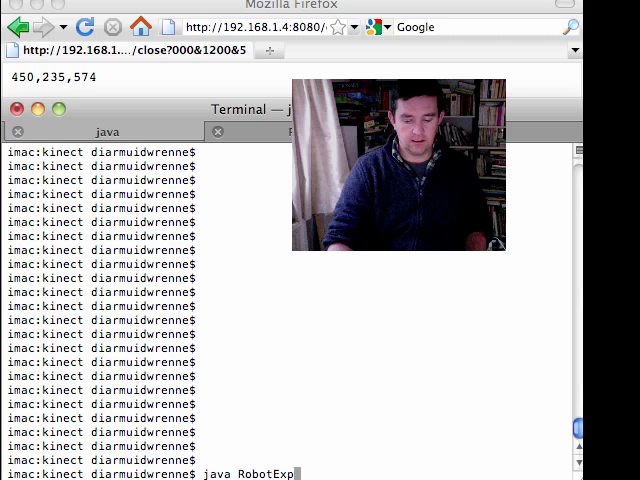